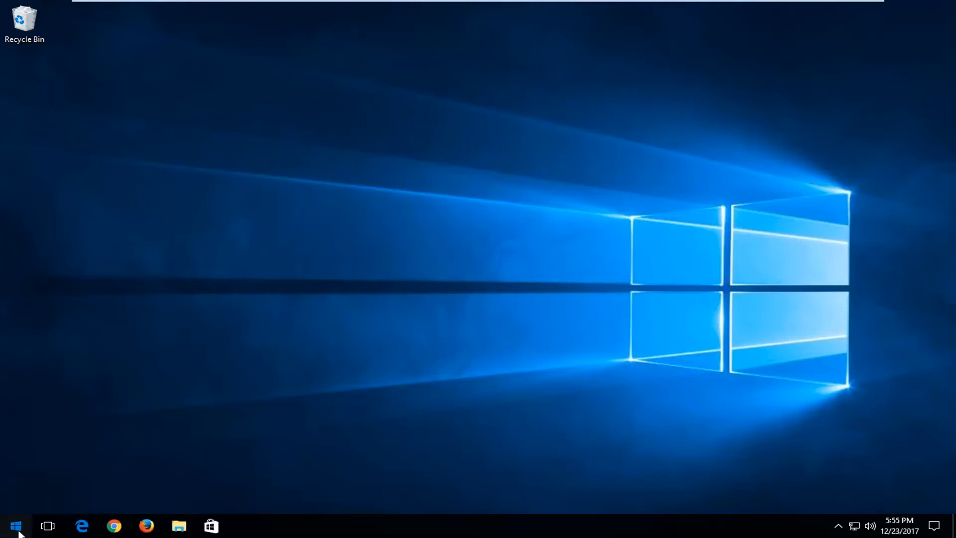
{"action": "mouse_move", "coordinate": [49, 522]}
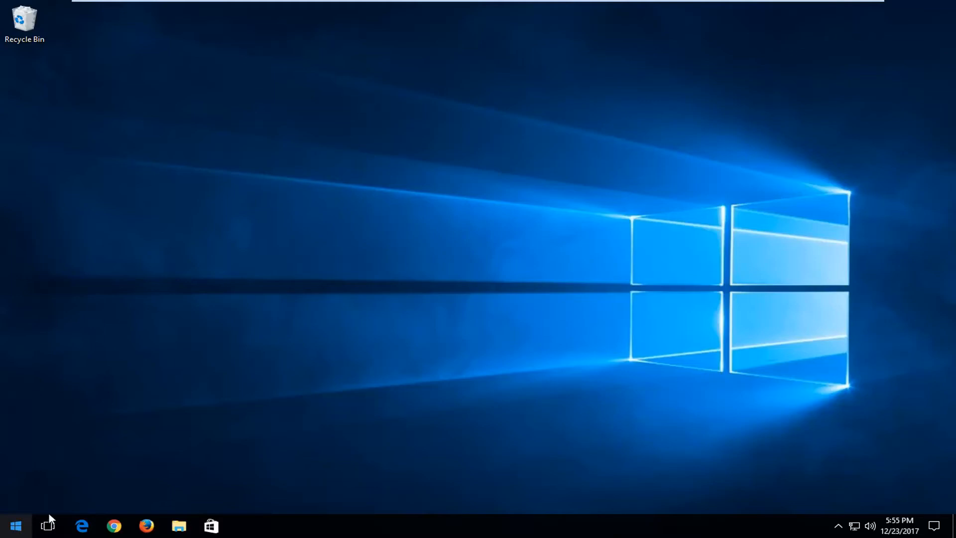
Search the Start menu for 'system'.
{"action": "left_click", "coordinate": [14, 526]}
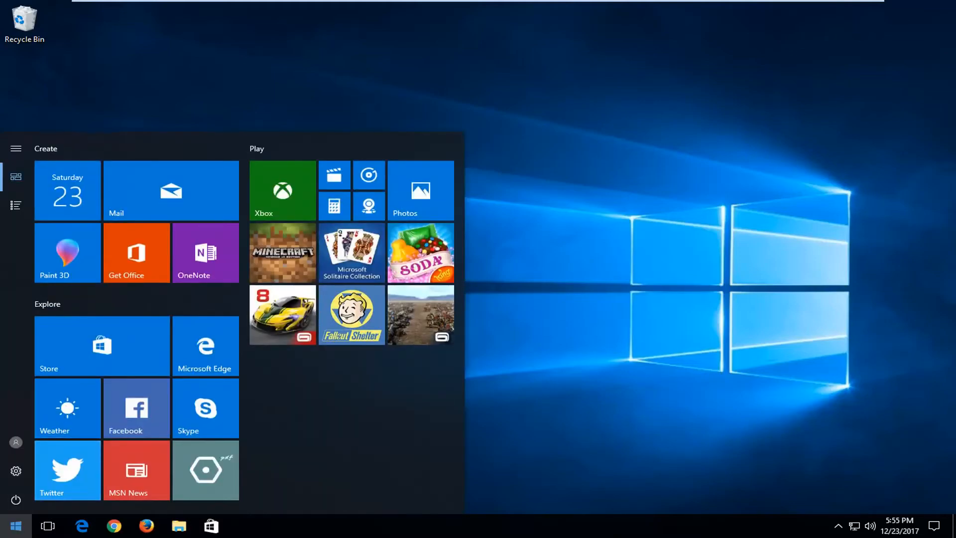
{"action": "type", "text": "system"}
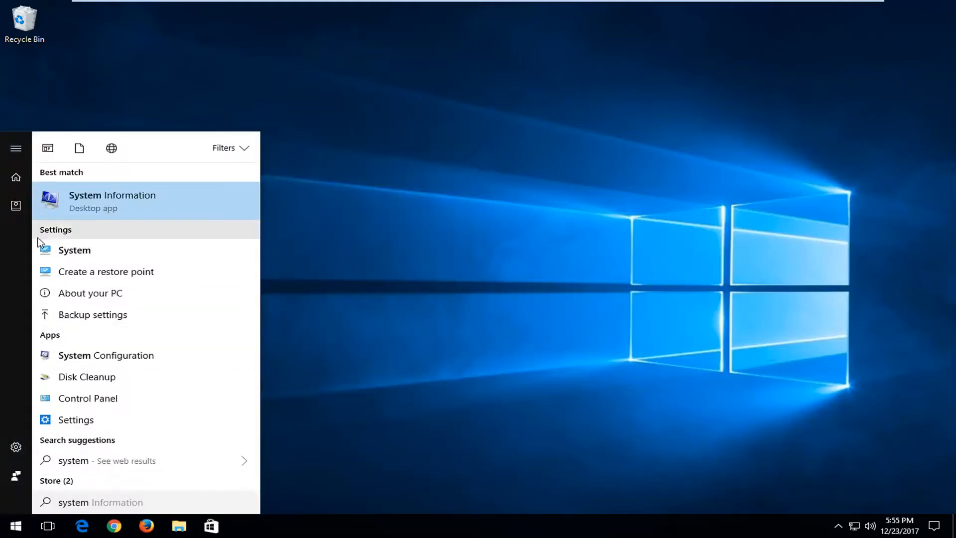
{"action": "mouse_move", "coordinate": [74, 250]}
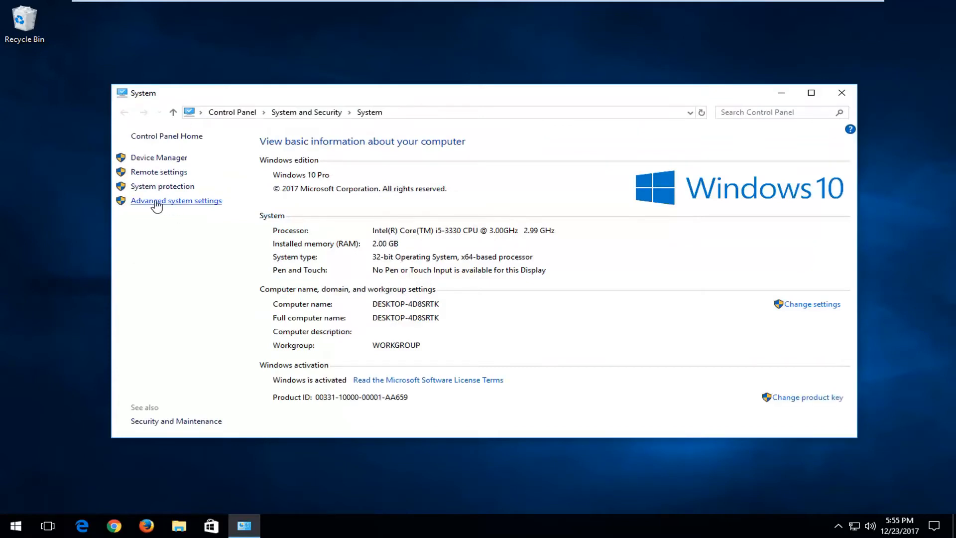
{"action": "mouse_move", "coordinate": [173, 205]}
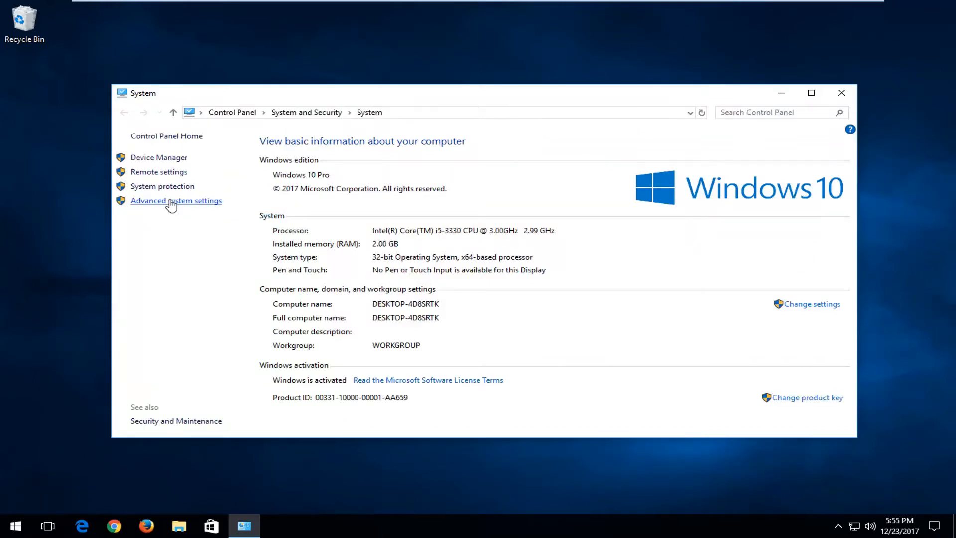
Open Advanced system settings from the Control Panel System page.
{"action": "left_click", "coordinate": [176, 201]}
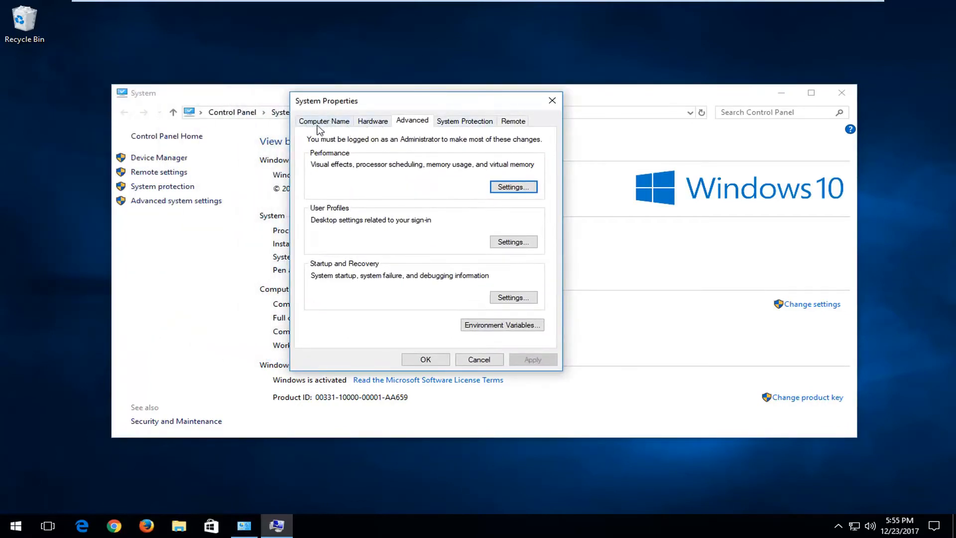
Open the Computer Name/Domain Changes dialog from the Computer Name tab.
{"action": "left_click", "coordinate": [324, 120]}
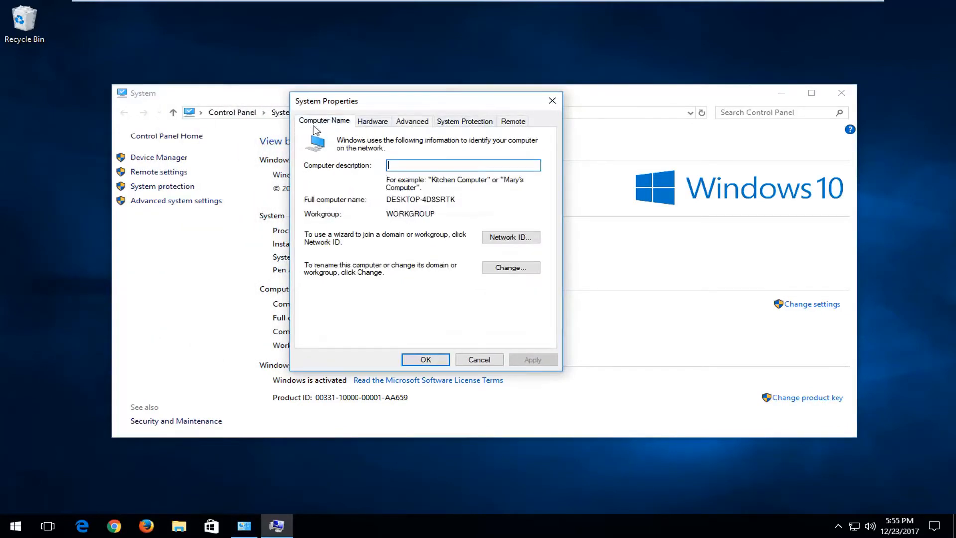
{"action": "mouse_move", "coordinate": [330, 278]}
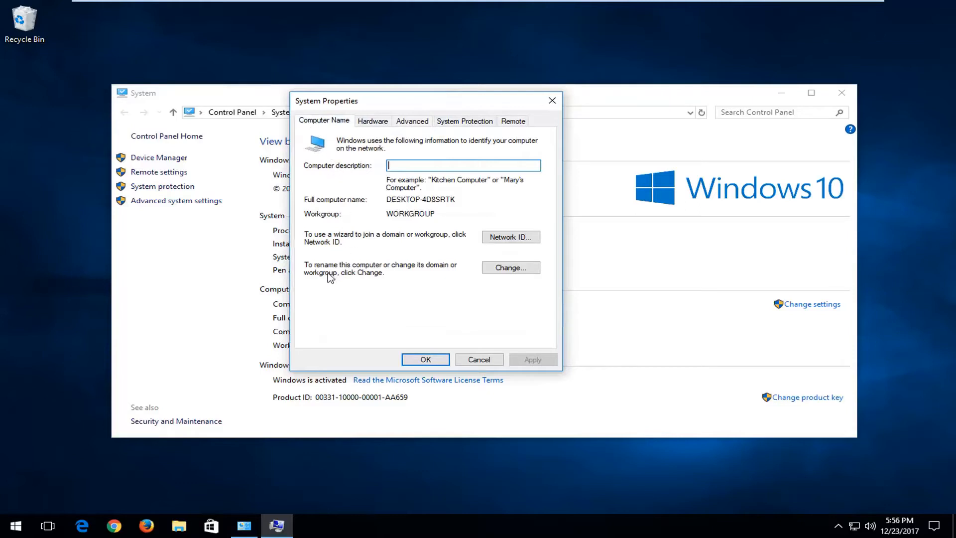
{"action": "mouse_move", "coordinate": [393, 272]}
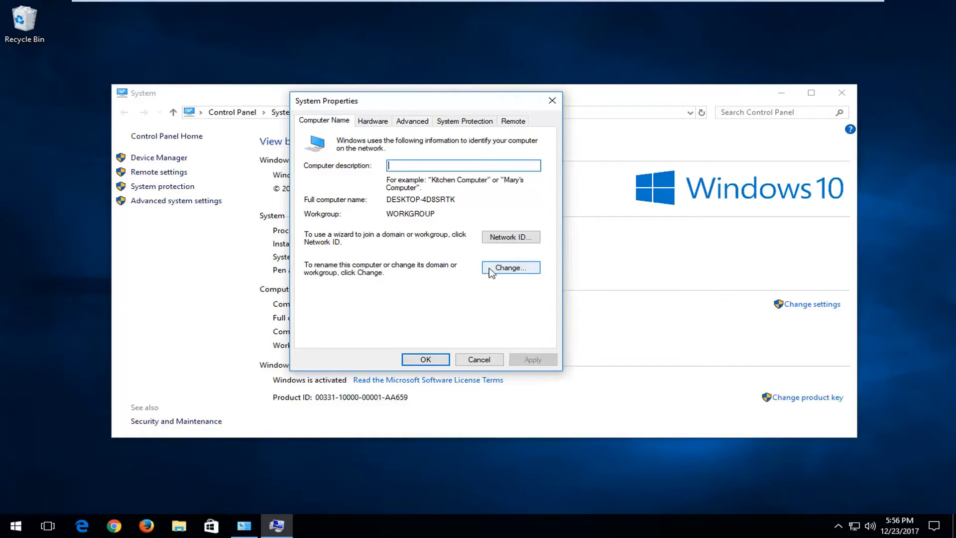
{"action": "left_click", "coordinate": [511, 268]}
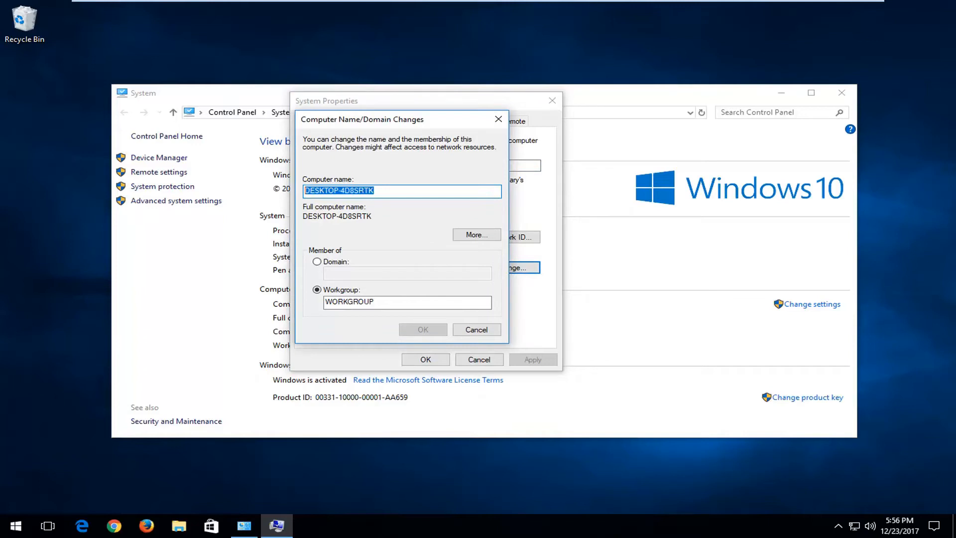
Replace the computer name DESKTOP-4D8SRTK with 'William' and confirm.
{"action": "key", "text": "Delete"}
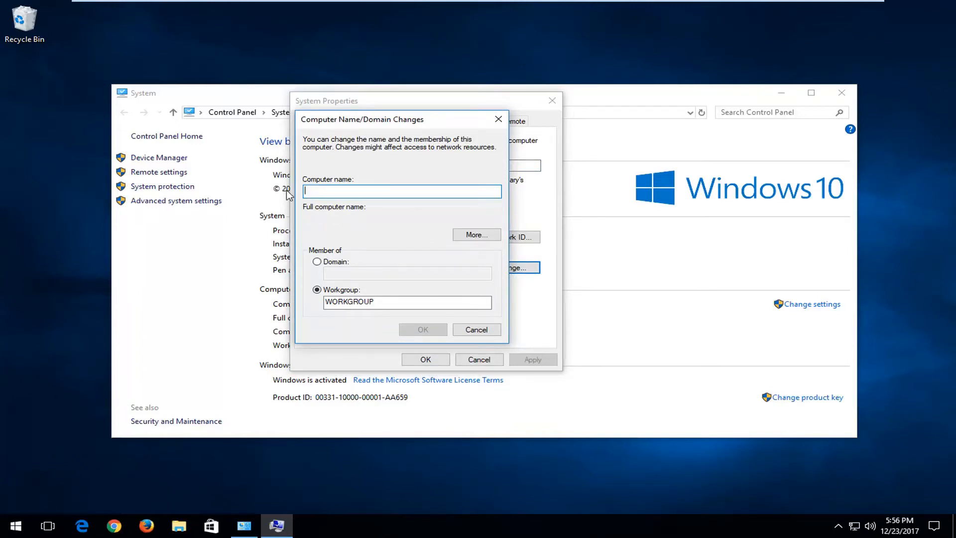
{"action": "type", "text": "William"}
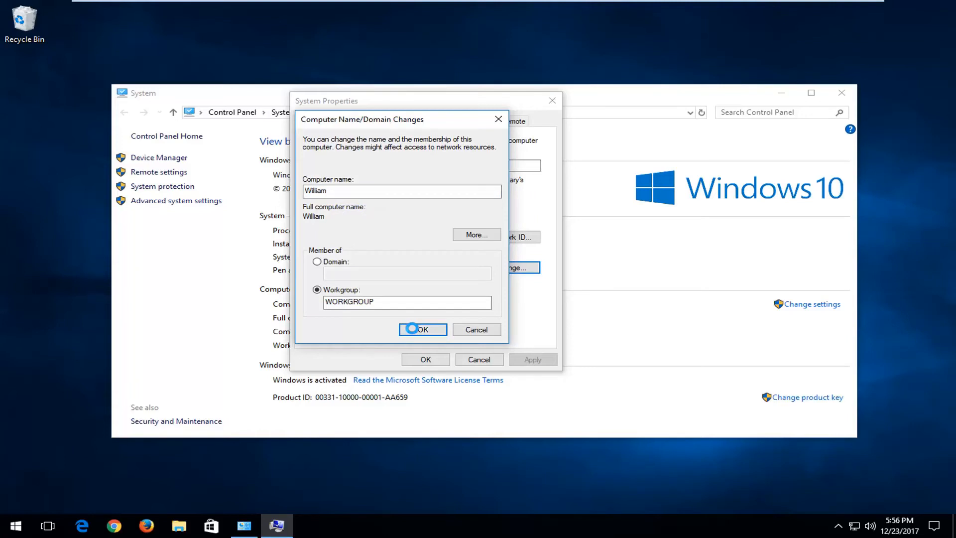
{"action": "left_click", "coordinate": [421, 330]}
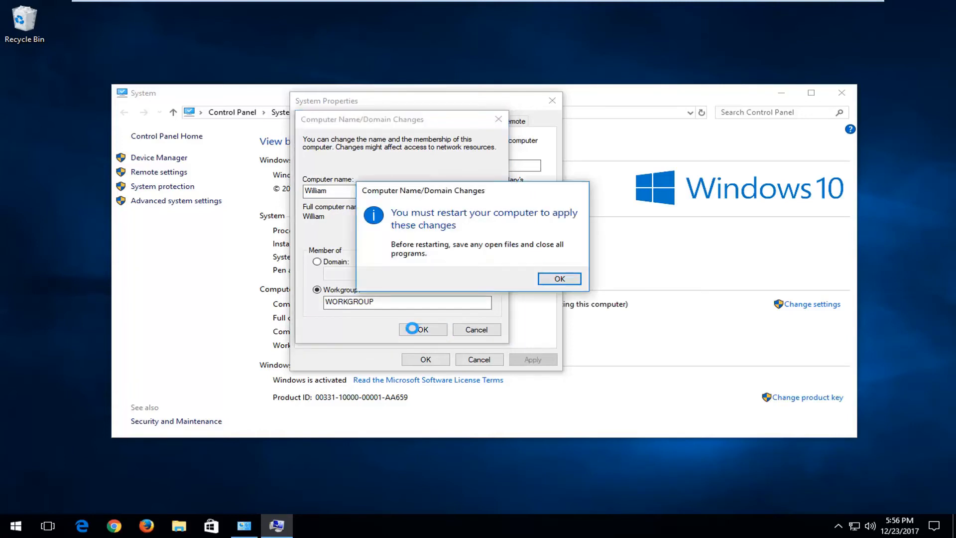
Acknowledge the restart notice, close System Properties, and restart the PC now.
{"action": "left_click", "coordinate": [559, 279]}
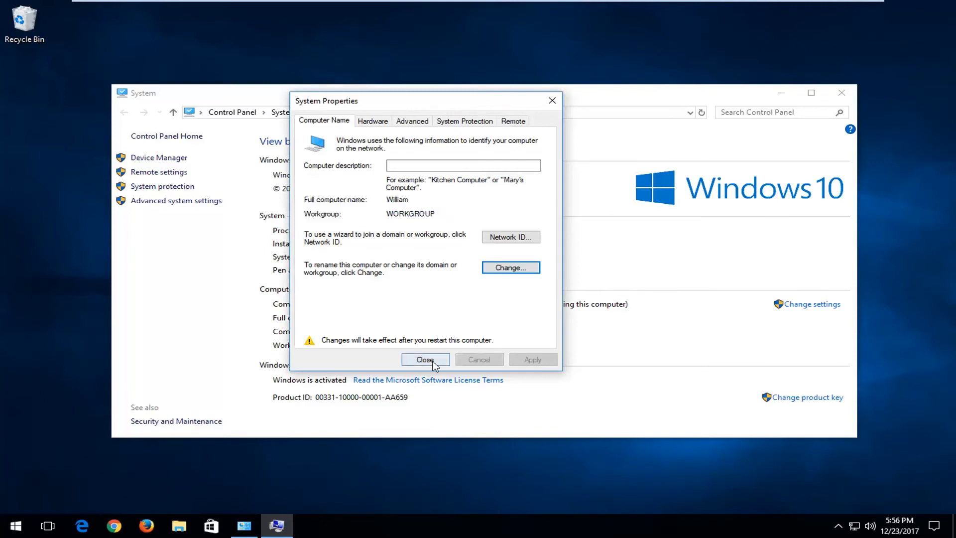
{"action": "left_click", "coordinate": [425, 359]}
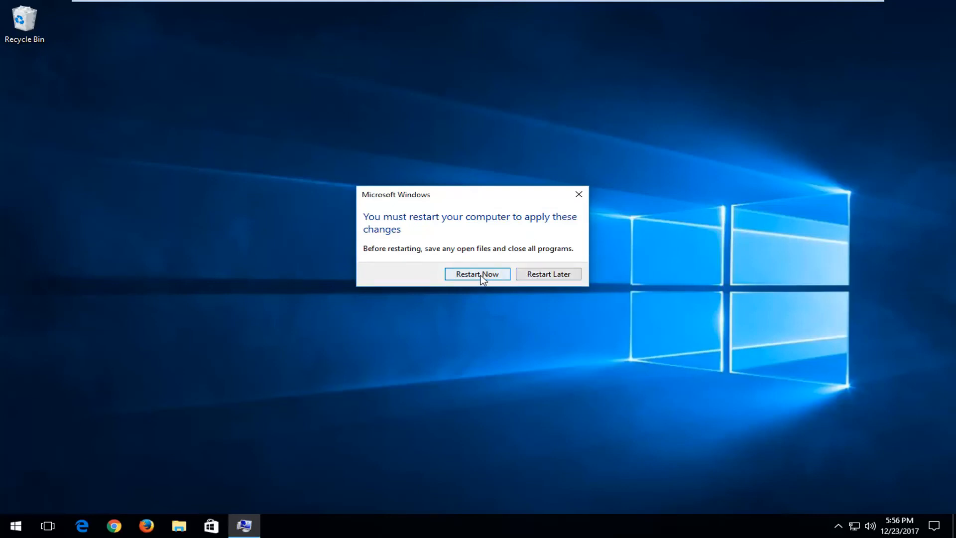
{"action": "left_click", "coordinate": [477, 274]}
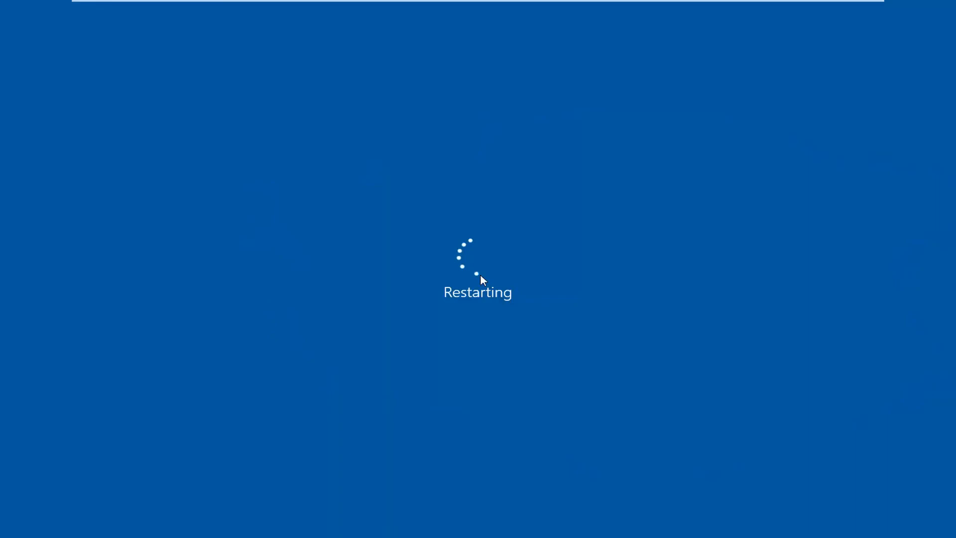